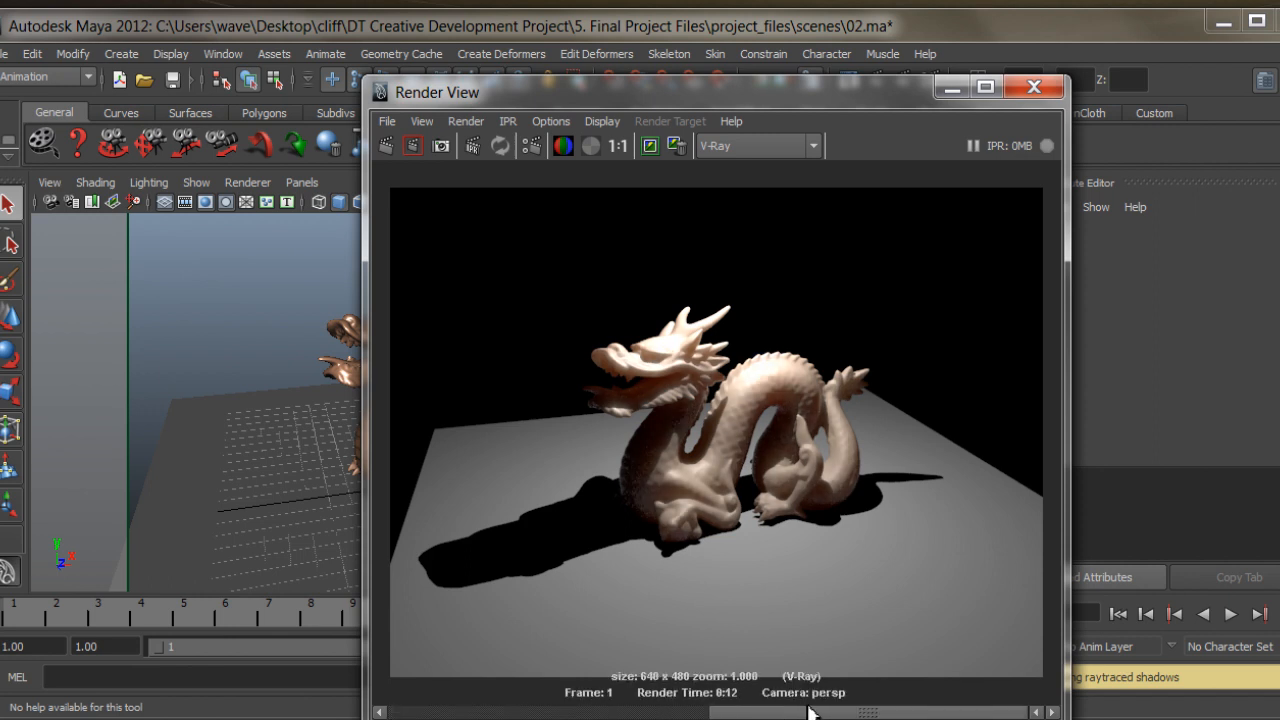
mouse_move(650, 485)
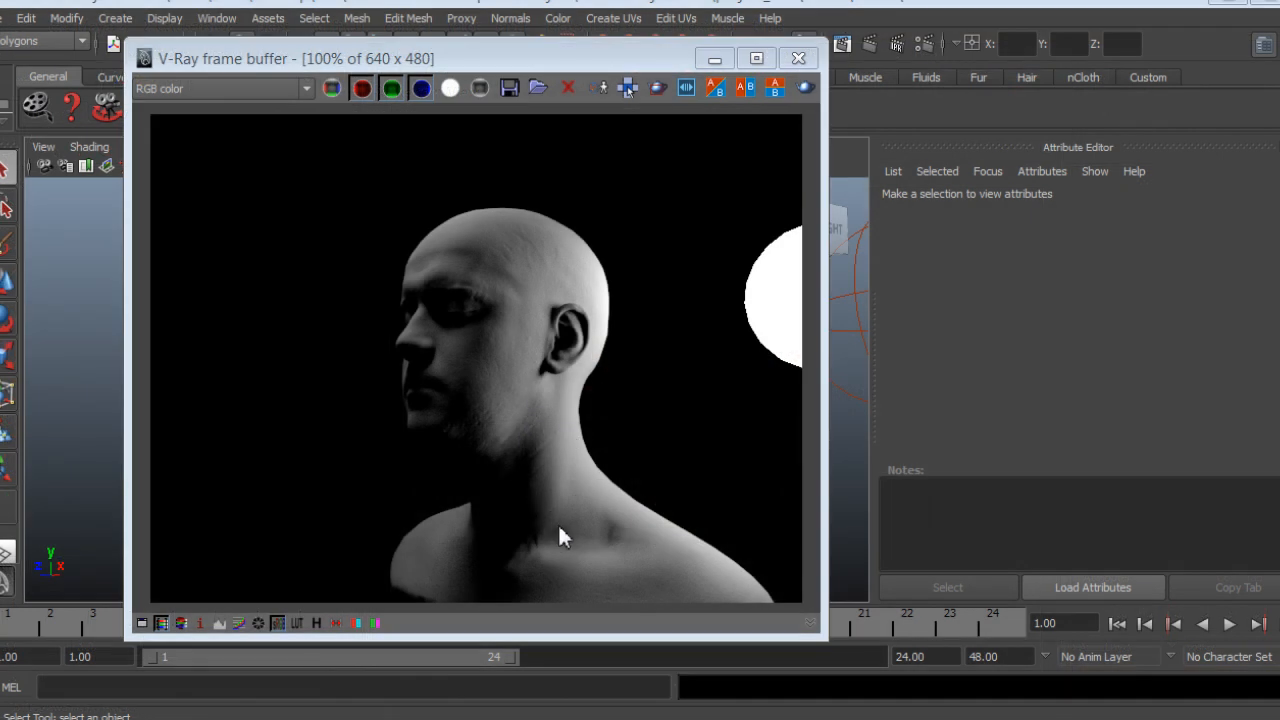
mouse_move(562, 487)
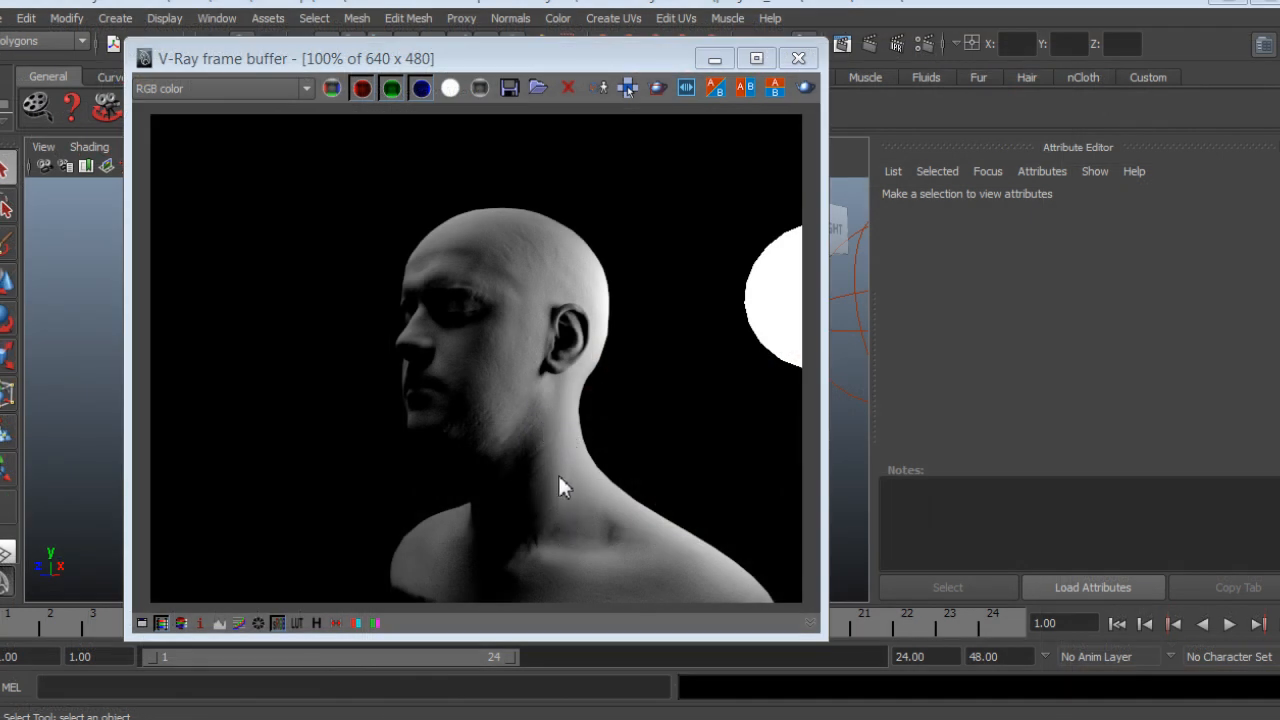
mouse_move(515, 263)
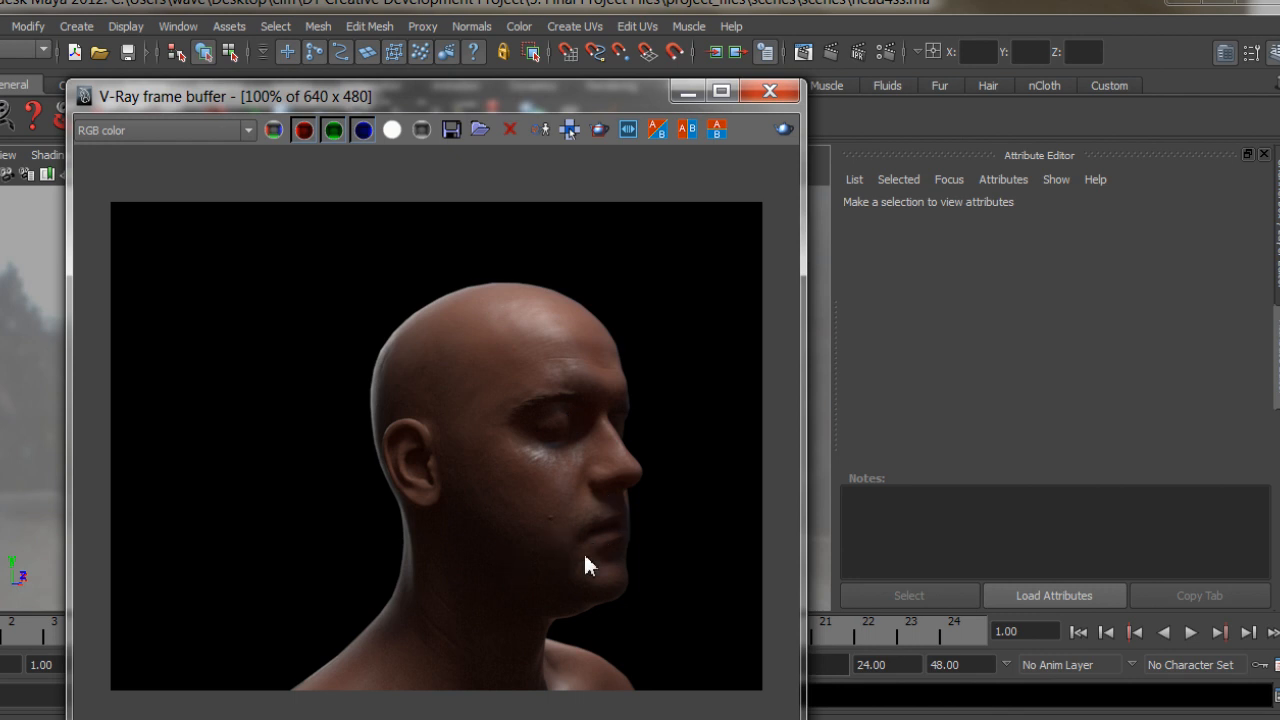
mouse_move(650, 608)
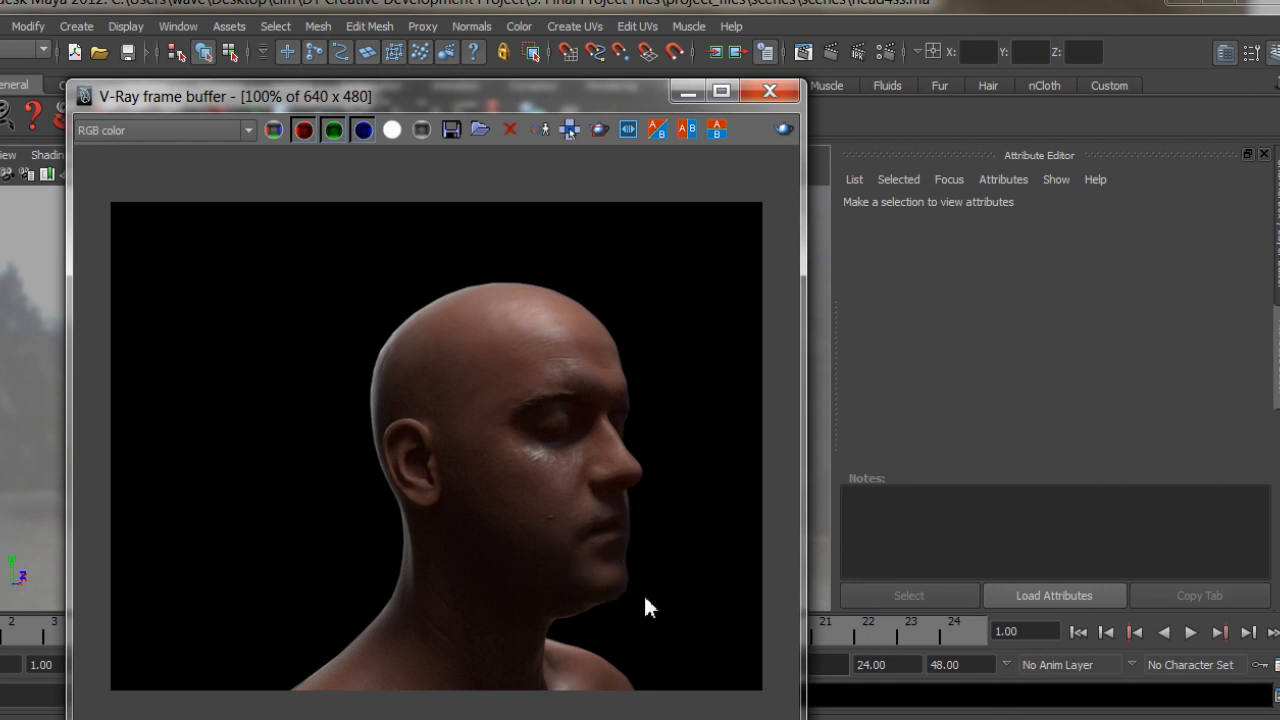
mouse_move(612, 479)
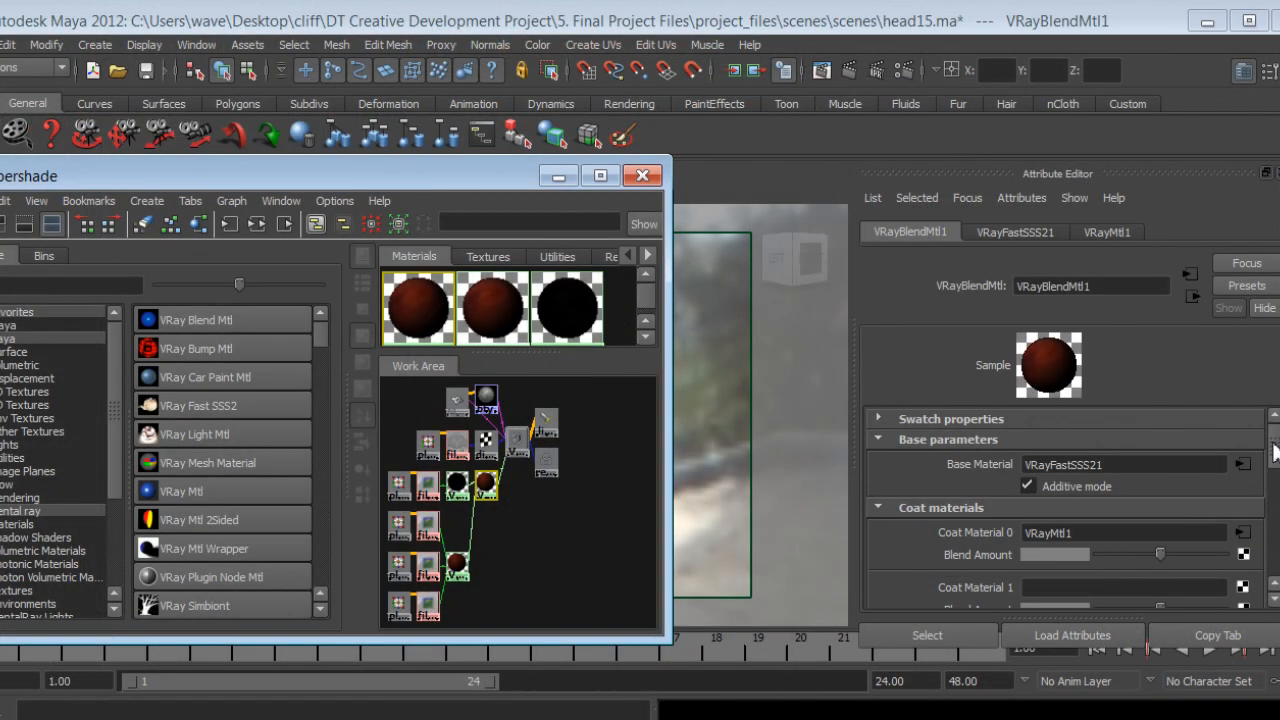
Show VRayFastSSS21's attributes in the Attribute Editor, then view another head render pass in NukeX.
click(1015, 232)
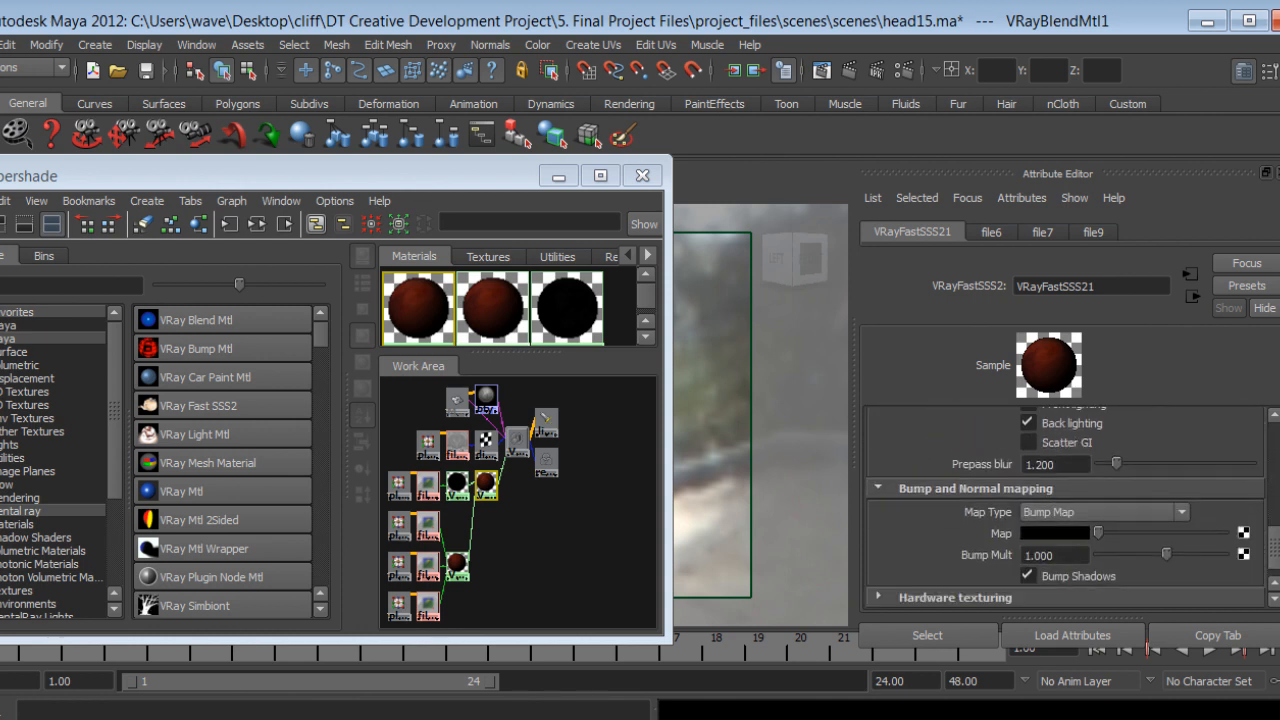
mouse_move(563, 531)
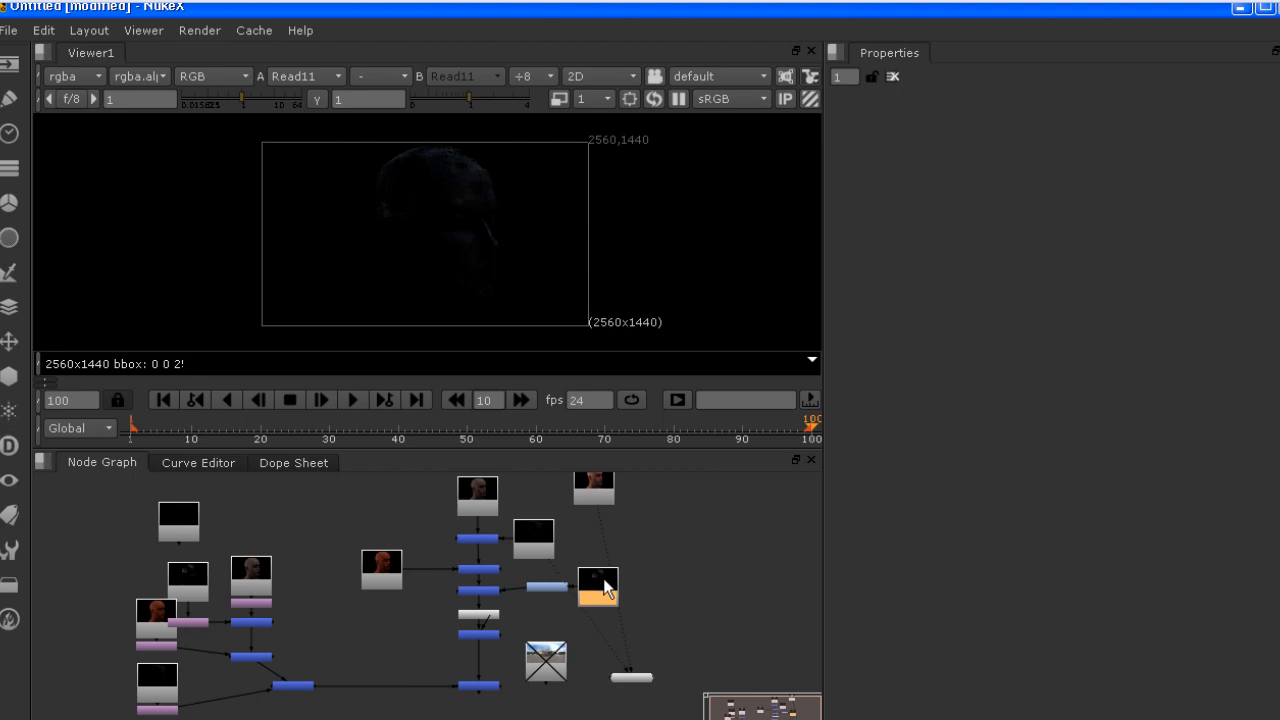
click(381, 570)
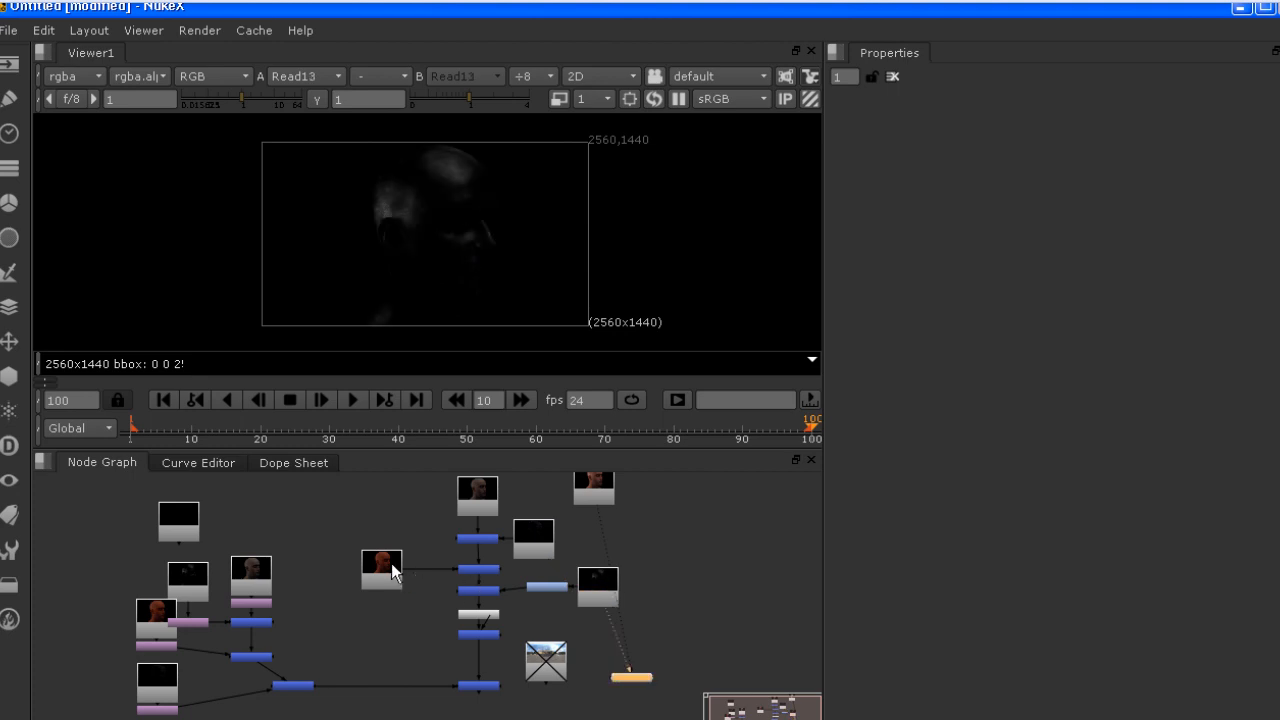